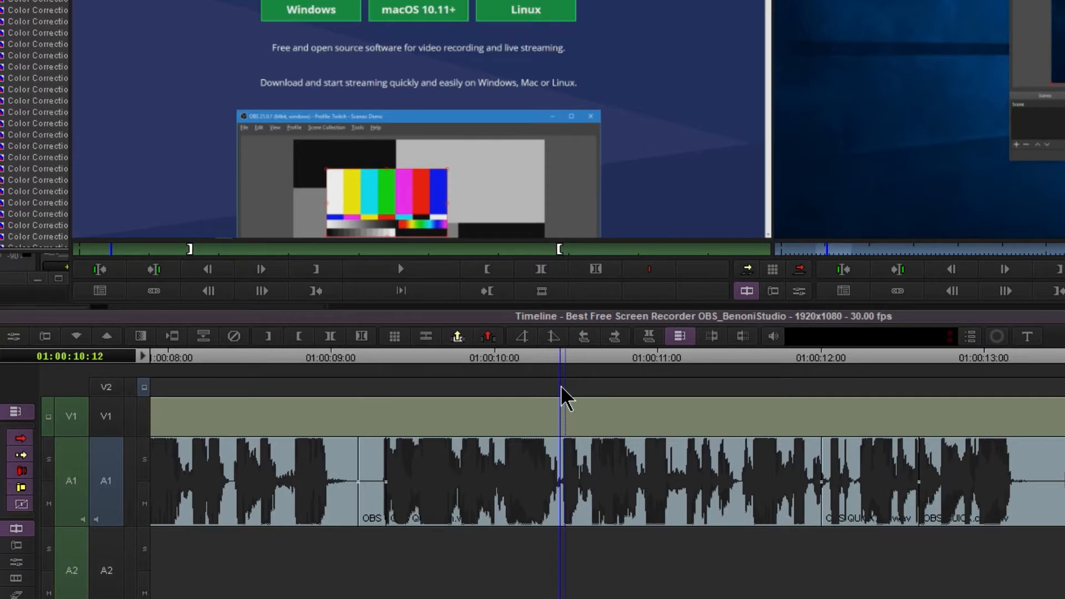
# - Scroll the Music Production Suite page down past the Included plug-ins list
pyautogui.click(821, 389)
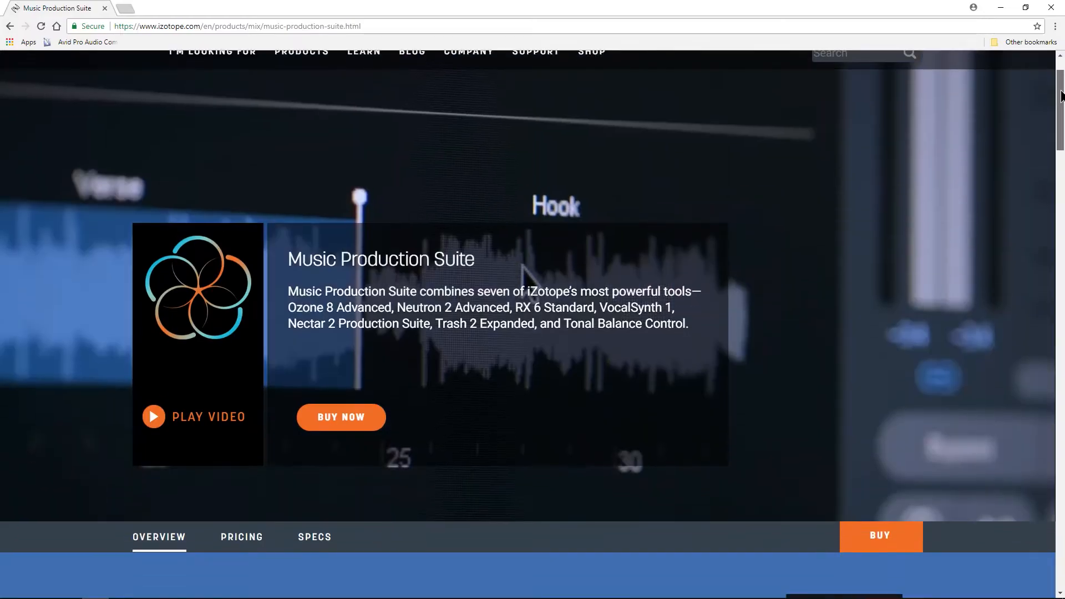
pyautogui.scroll(-3)
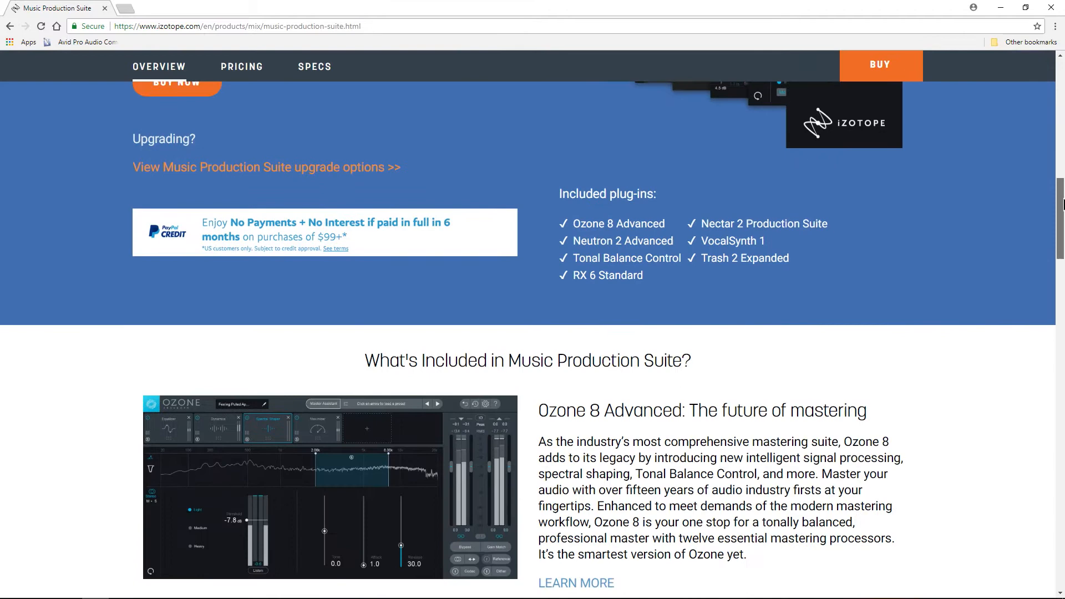
pyautogui.scroll(-3)
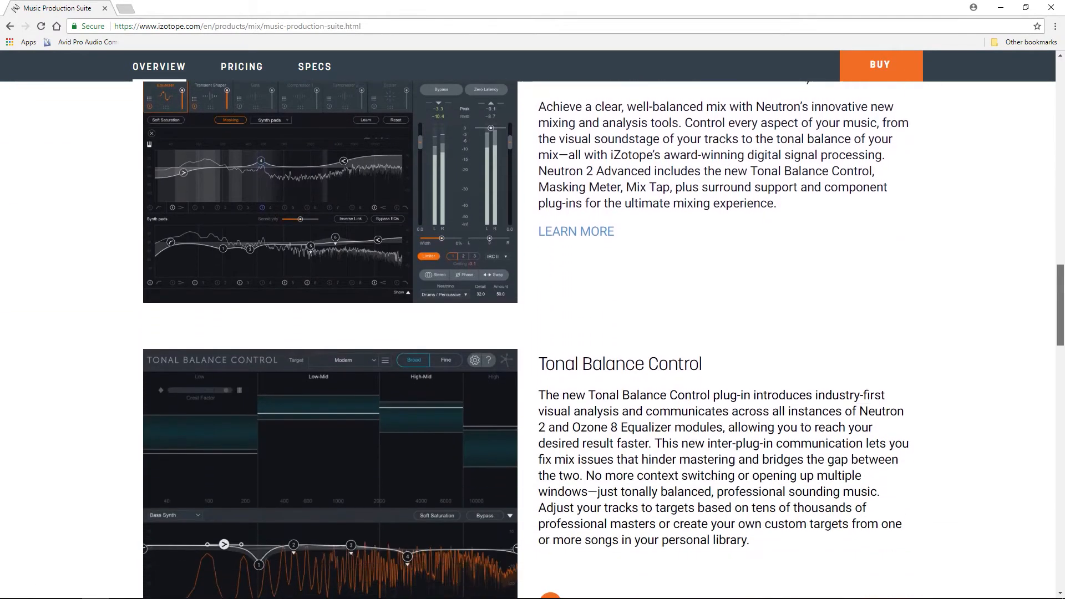
pyautogui.scroll(-3)
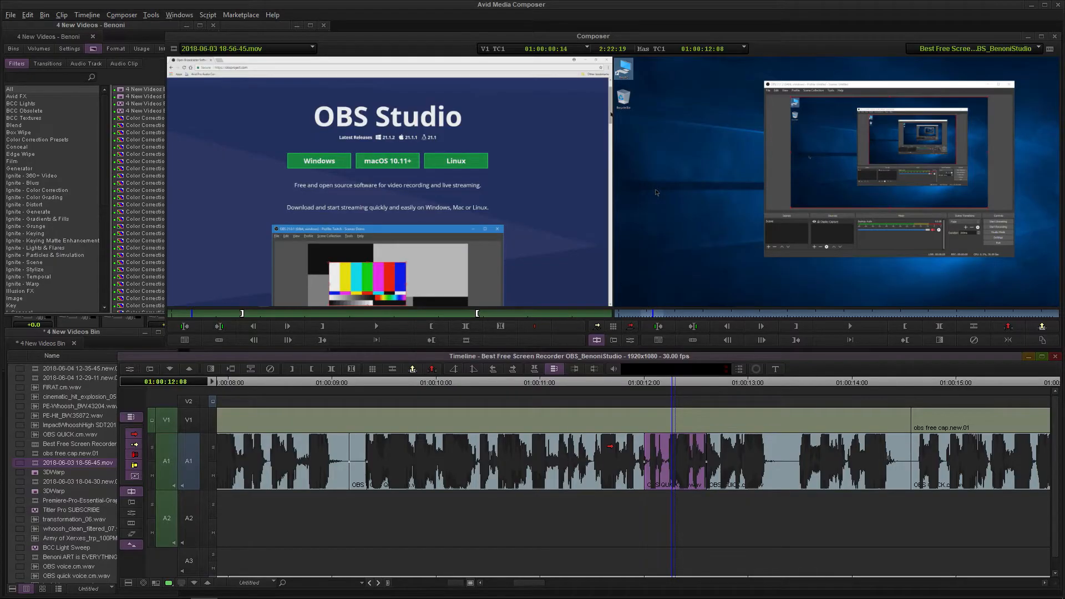
pyautogui.moveTo(315, 206)
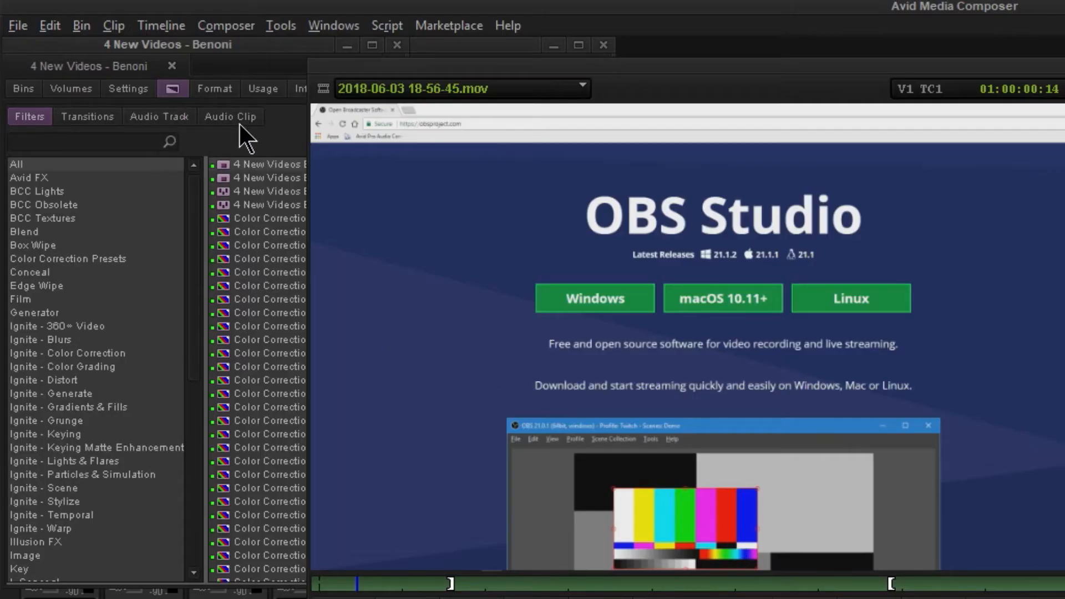
# - Filter Audio Clip effects by 'rx' and choose RX 6 De-click
pyautogui.click(230, 116)
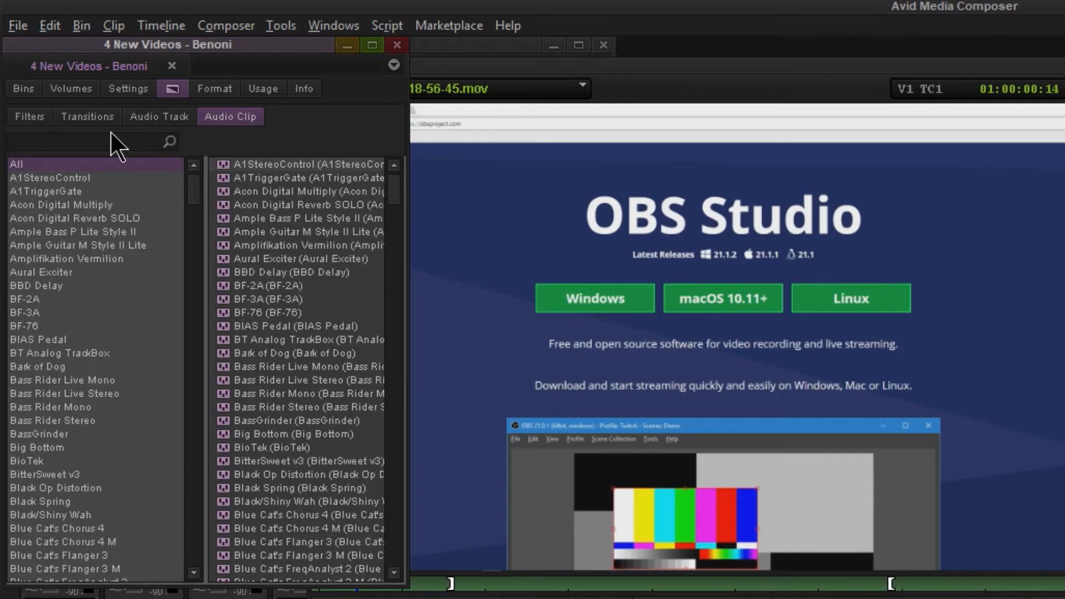
pyautogui.write('rx')
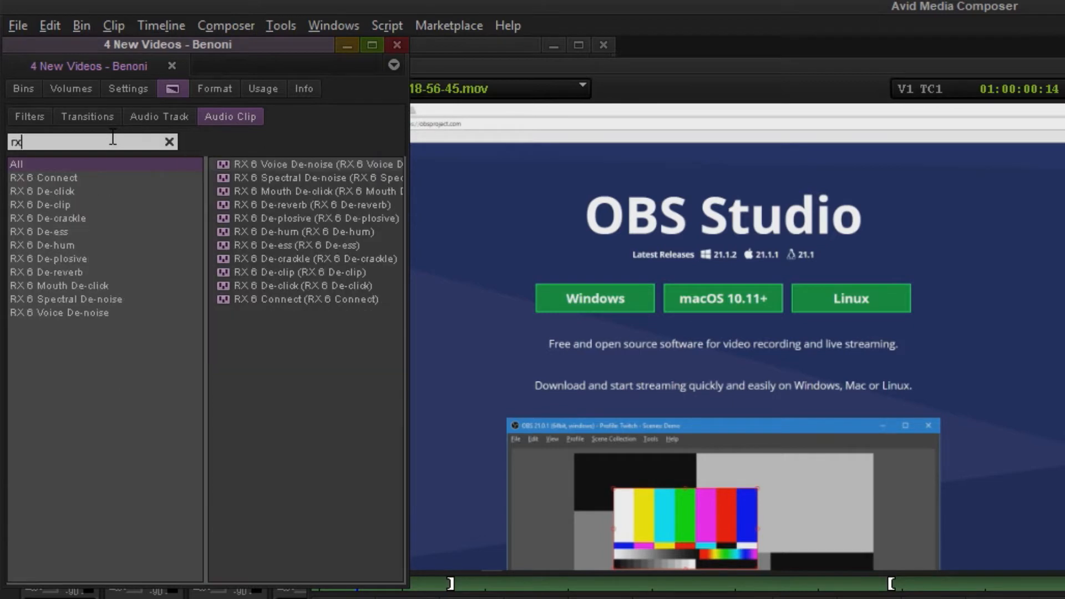
pyautogui.click(39, 191)
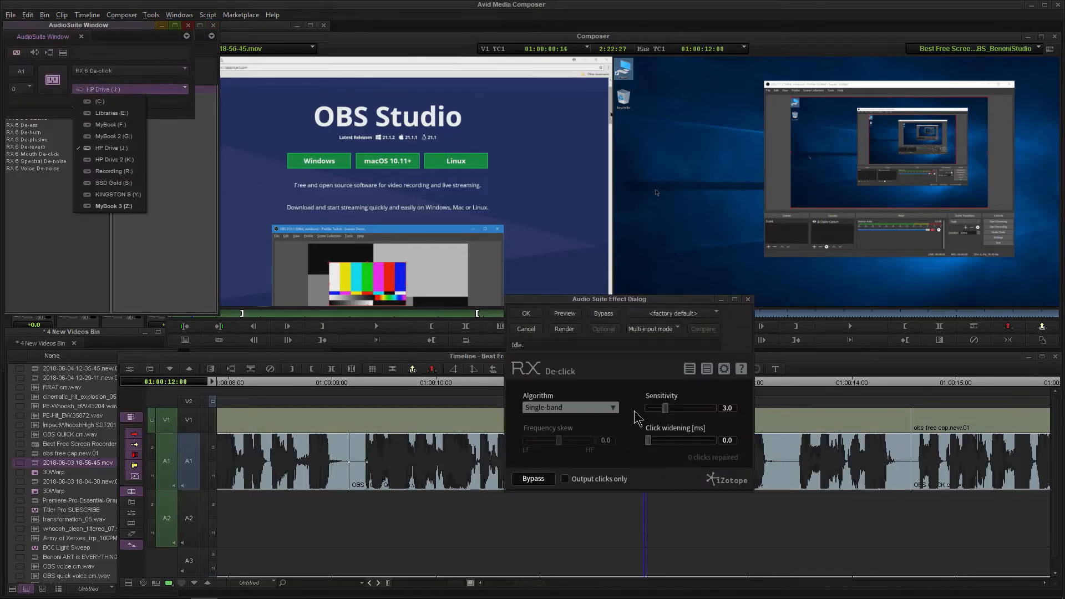
# - Keep the Single-band algorithm and raise click widening to 0.3 ms
pyautogui.moveTo(608, 299); pyautogui.dragTo(487, 284)
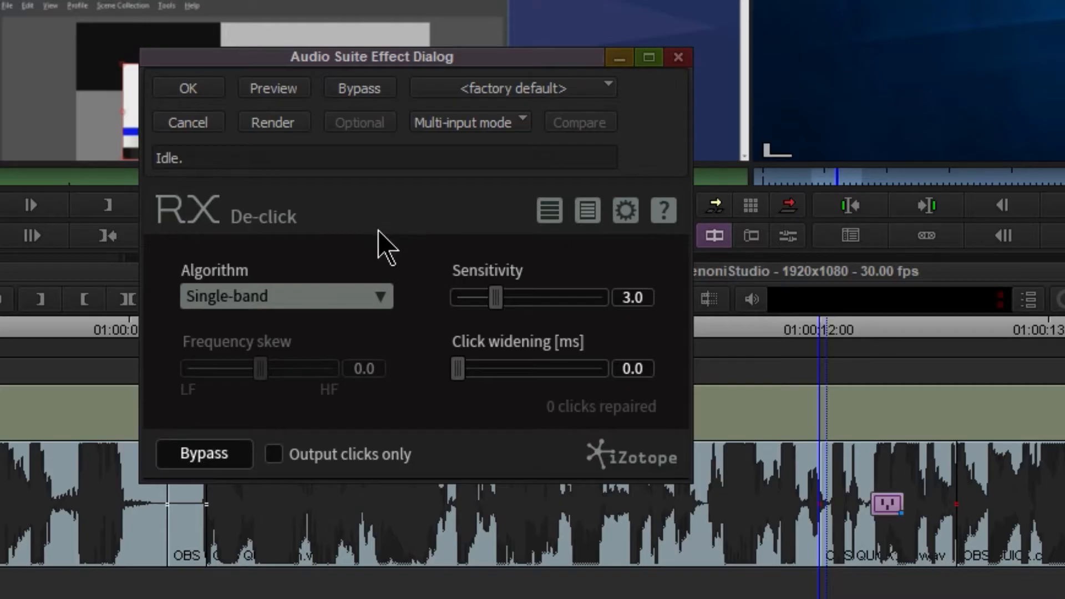
pyautogui.click(286, 296)
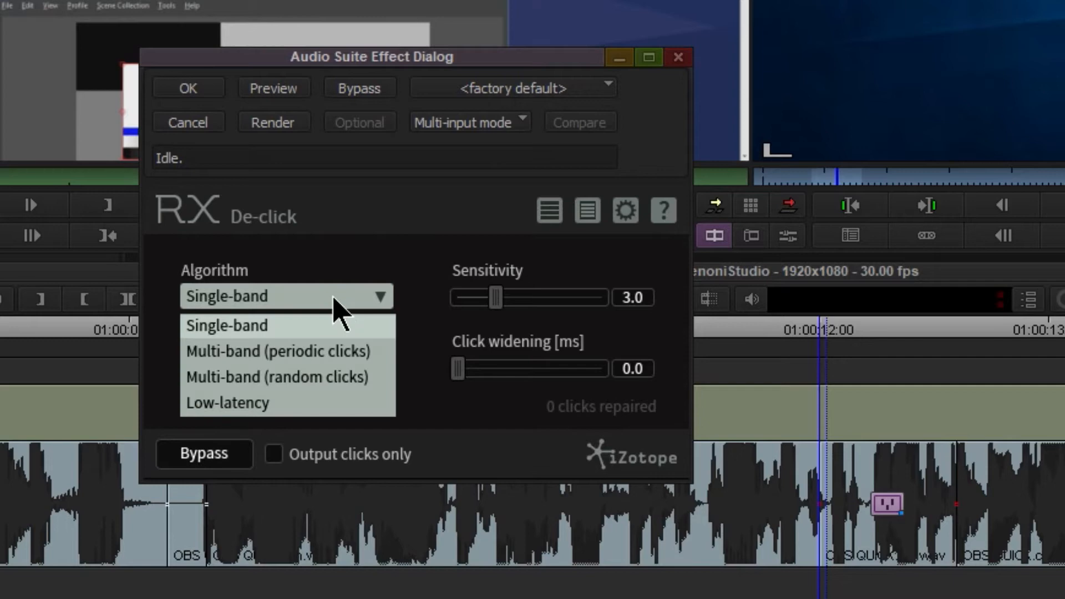
pyautogui.click(226, 326)
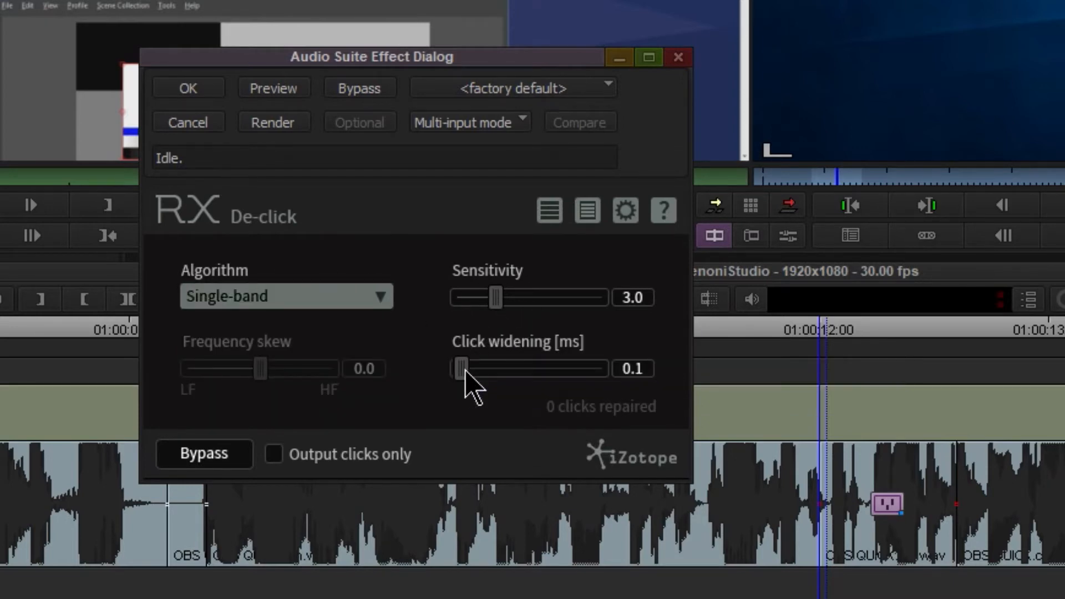
pyautogui.moveTo(459, 368); pyautogui.dragTo(467, 368)
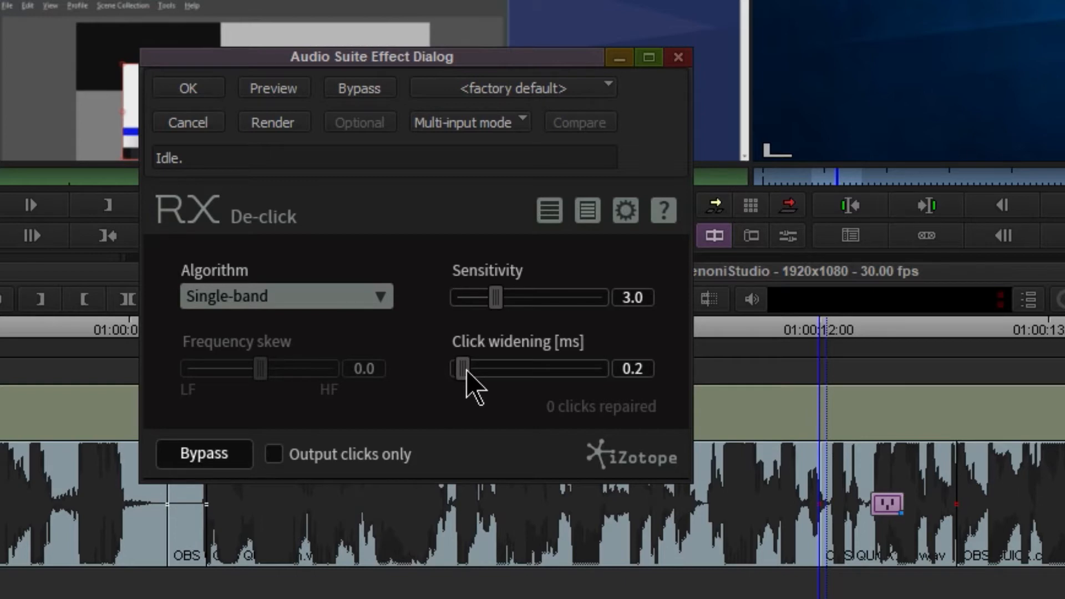
# - Set the multi-input processing mode to Mono
pyautogui.click(470, 121)
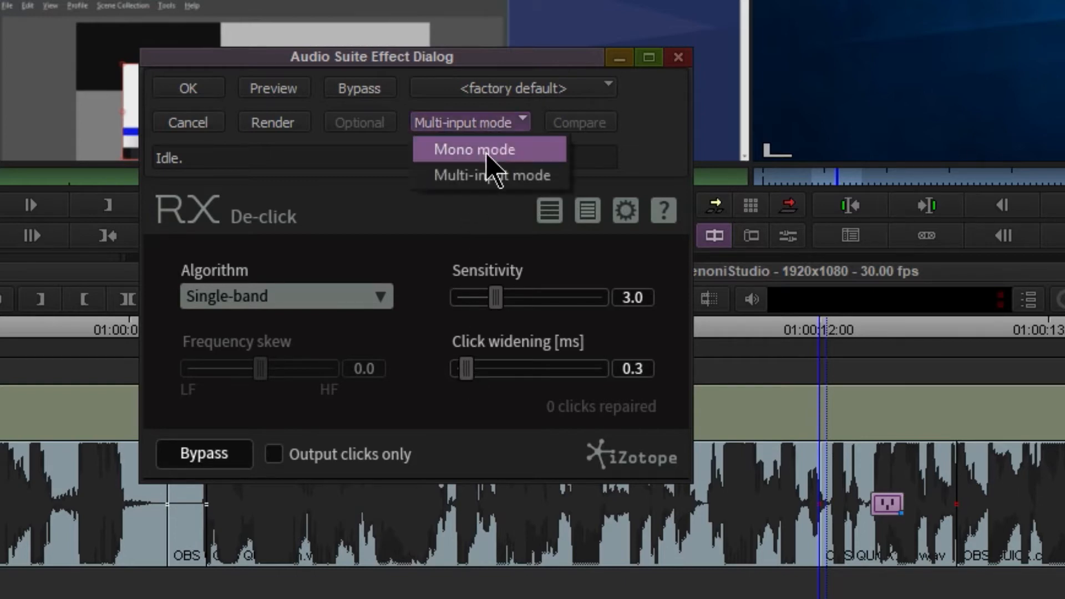
pyautogui.click(489, 149)
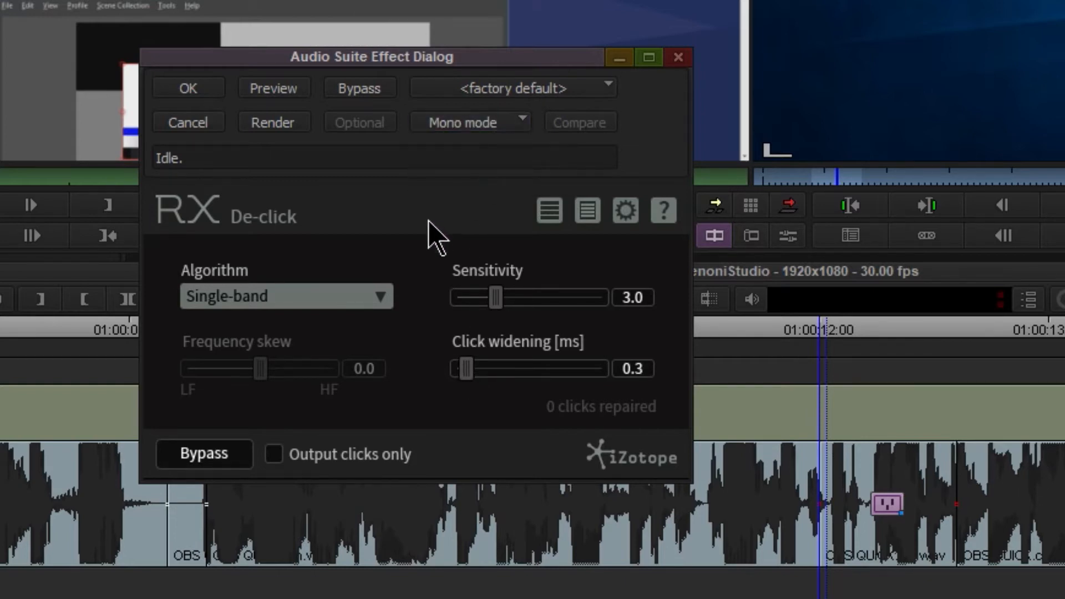
pyautogui.moveTo(545, 230)
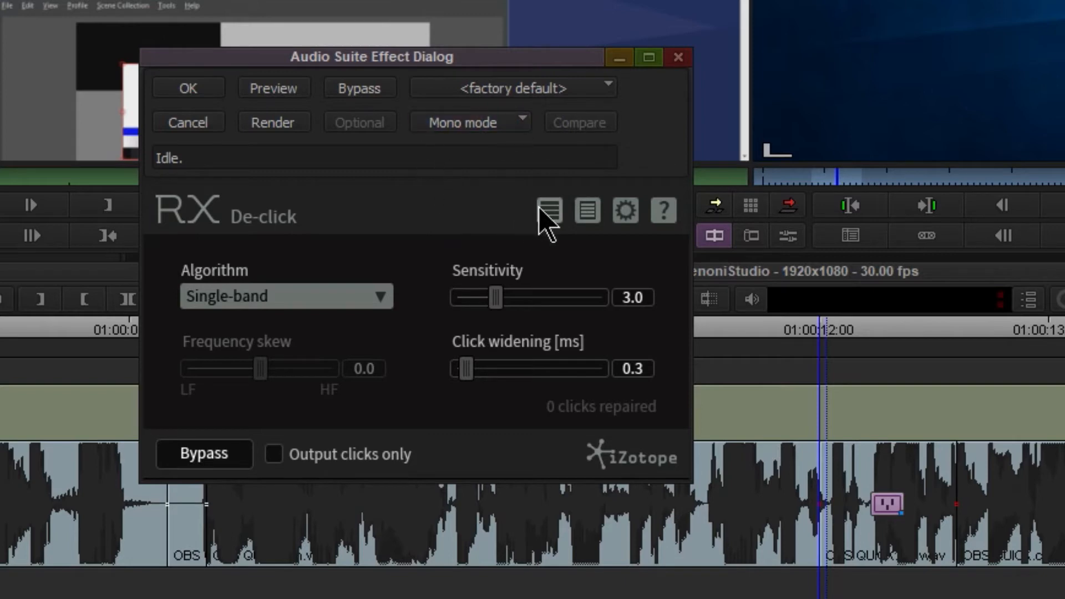
pyautogui.click(550, 211)
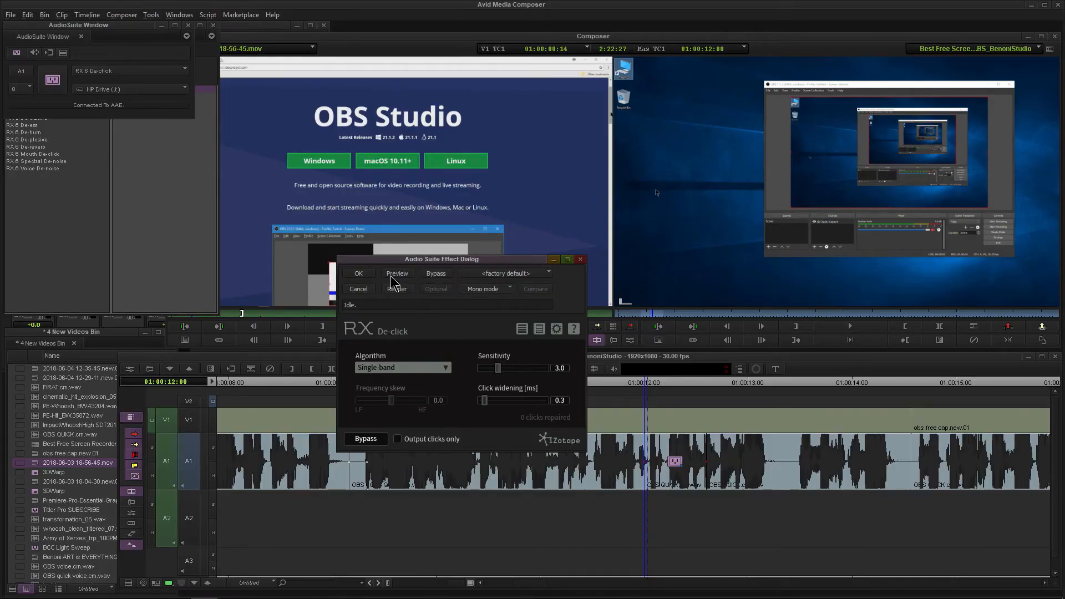
# - Preview De-click on the dialogue clip, showing 15 clicks repaired
pyautogui.click(397, 273)
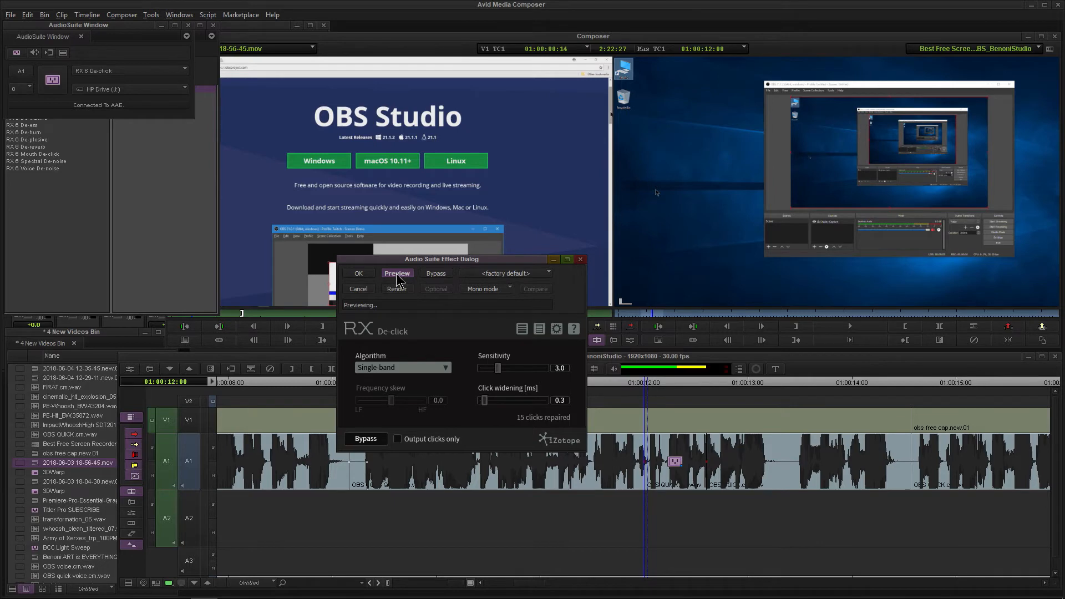
pyautogui.moveTo(499, 400); pyautogui.dragTo(482, 400)
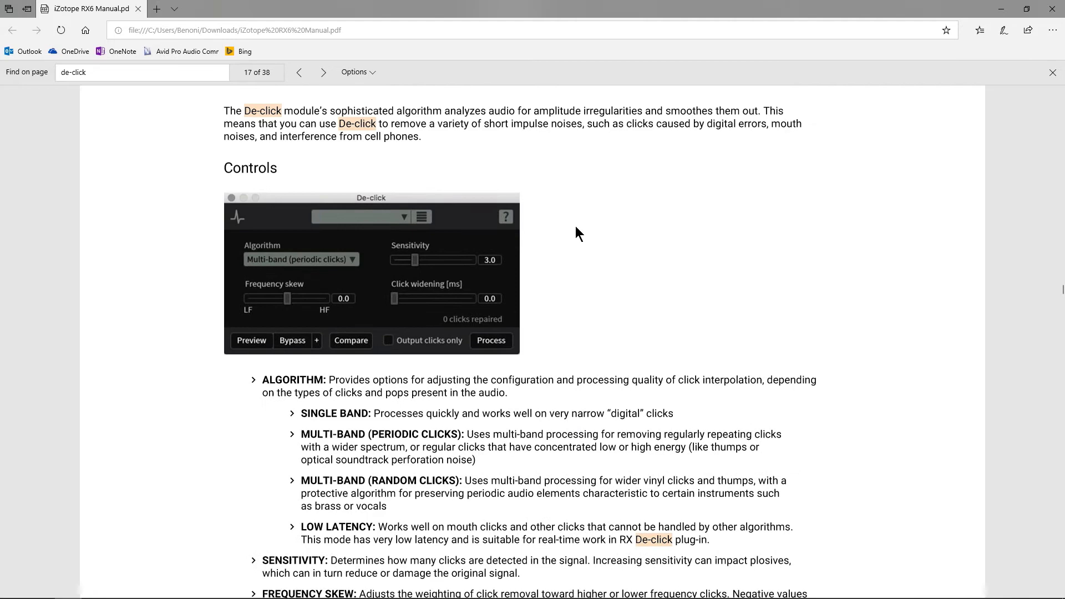
# - Scroll the RX 6 manual through the Algorithm, Sensitivity and Click Widening descriptions
pyautogui.scroll(-3)
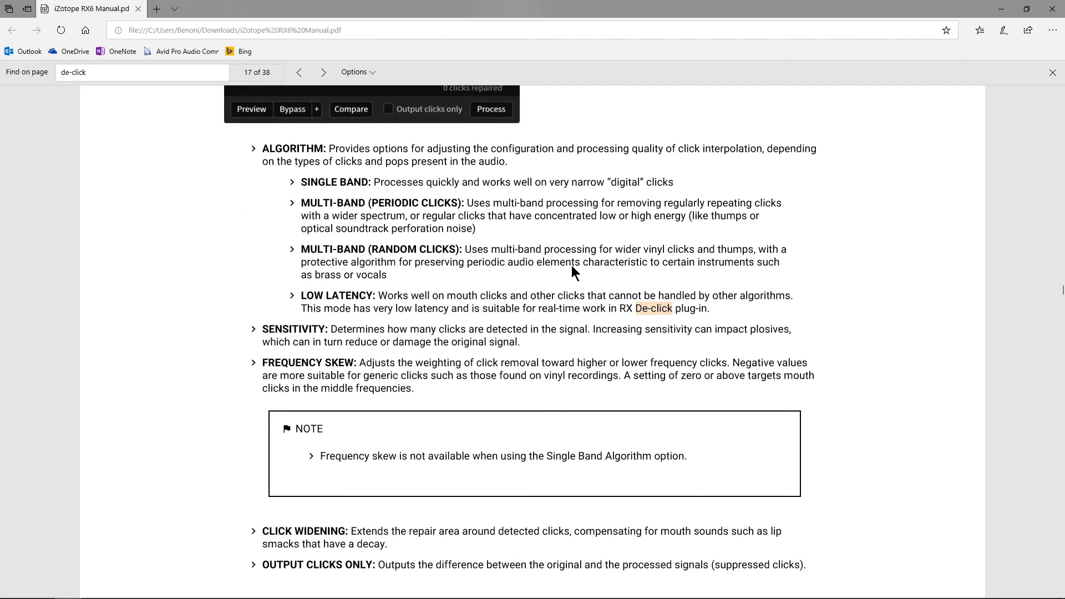
pyautogui.moveTo(717, 271)
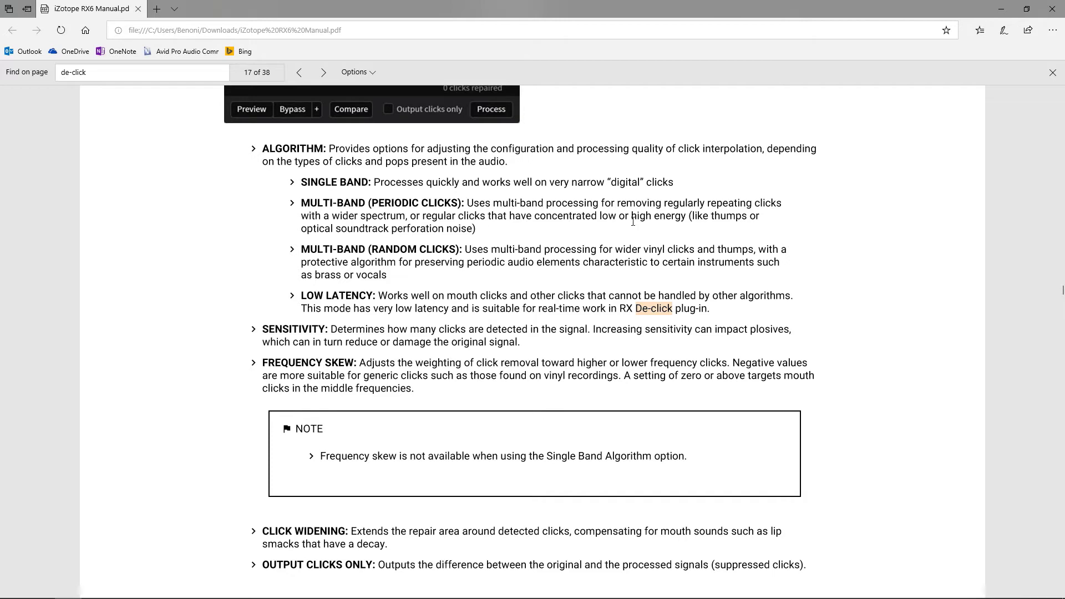
pyautogui.moveTo(674, 187)
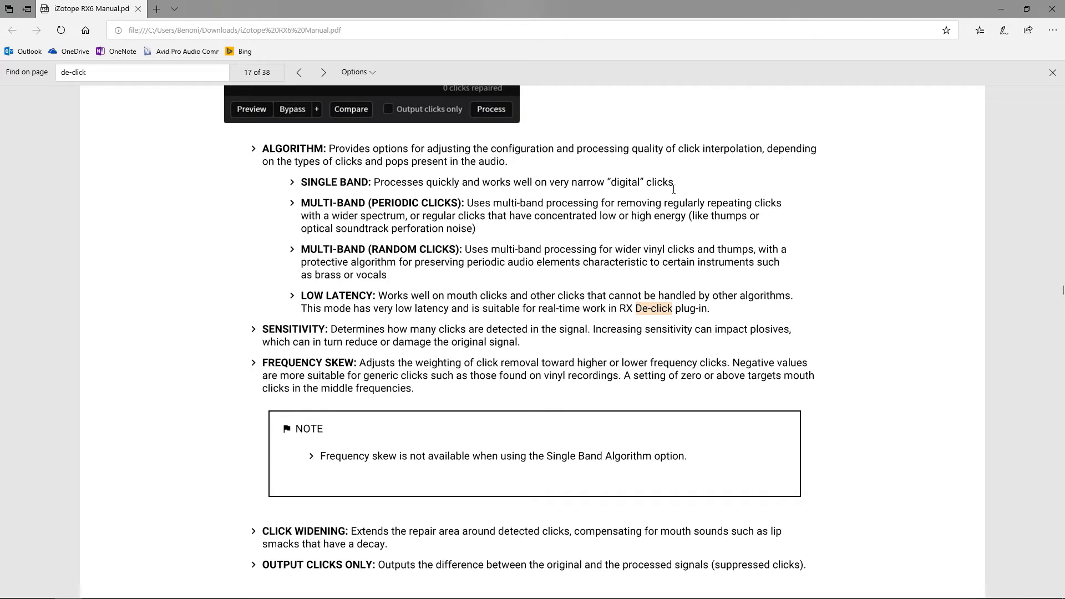
pyautogui.scroll(-3)
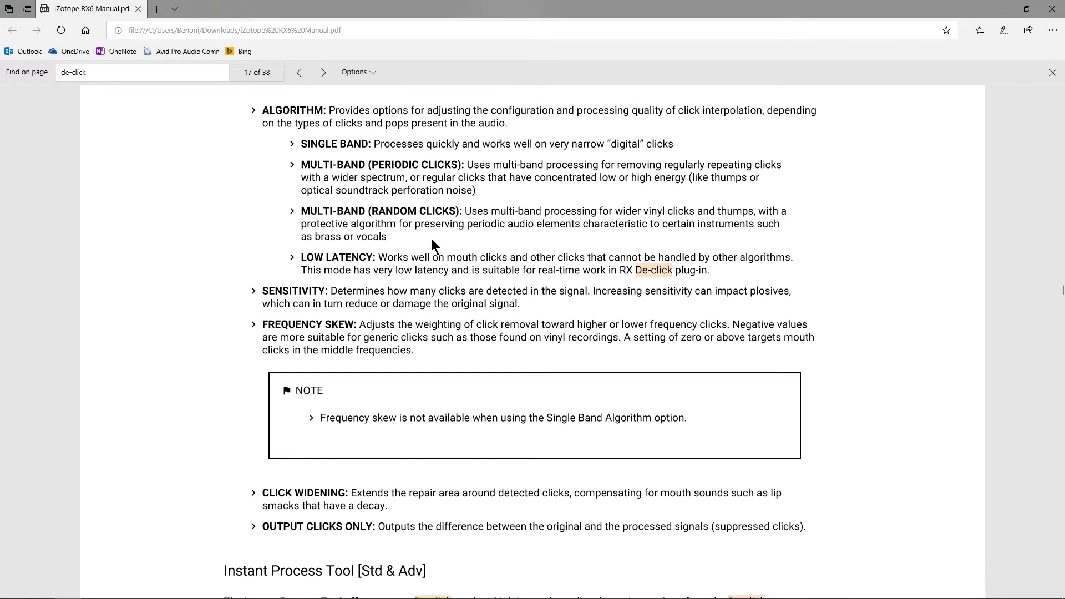
pyautogui.moveTo(166, 301)
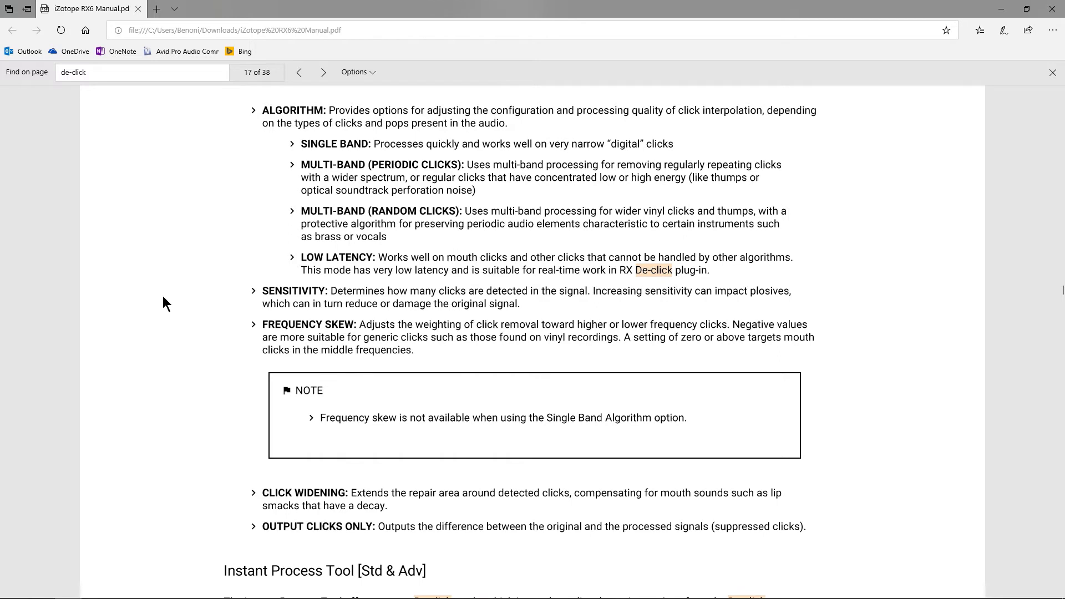
pyautogui.moveTo(993, 6)
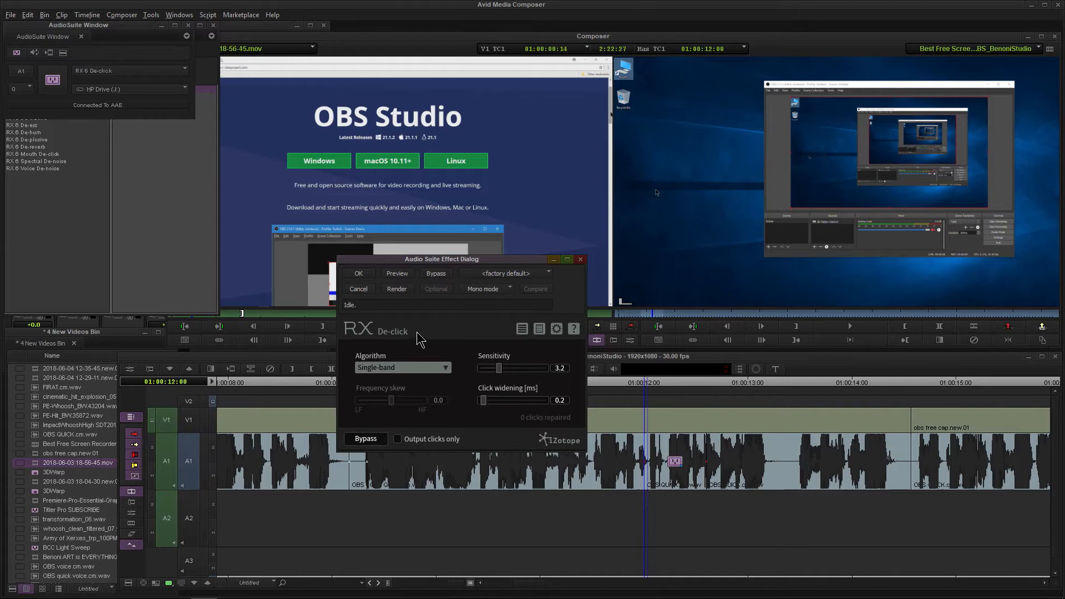
# - Render De-click onto the dialogue clip (16 clicks repaired) and close the dialog
pyautogui.click(396, 288)
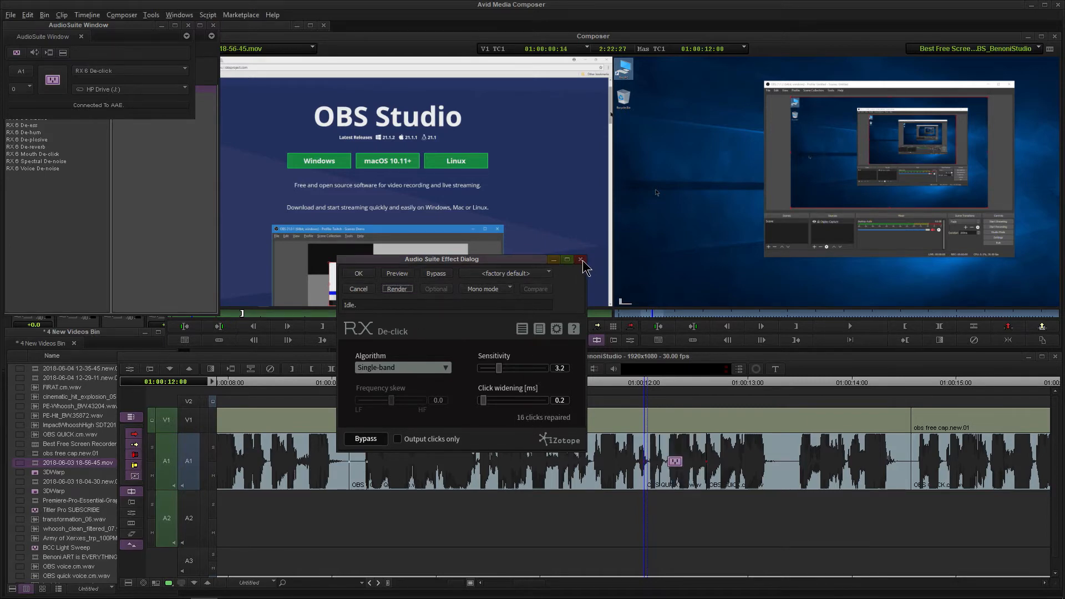
pyautogui.click(581, 259)
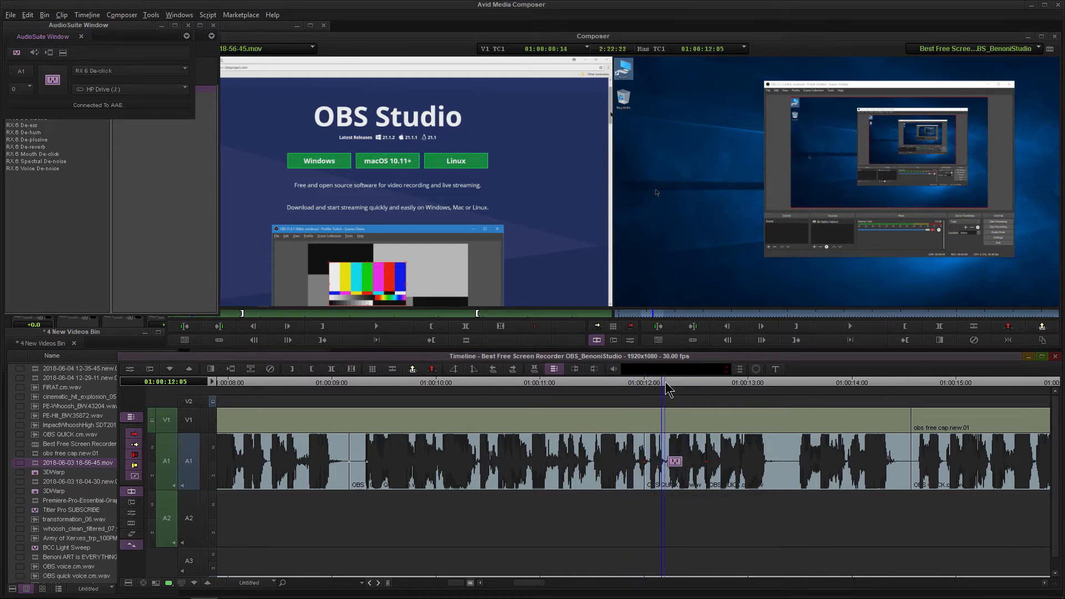
# - Select the OBS QUICK.cm.wav clip near 01:00:24 on the timeline
pyautogui.click(630, 340)
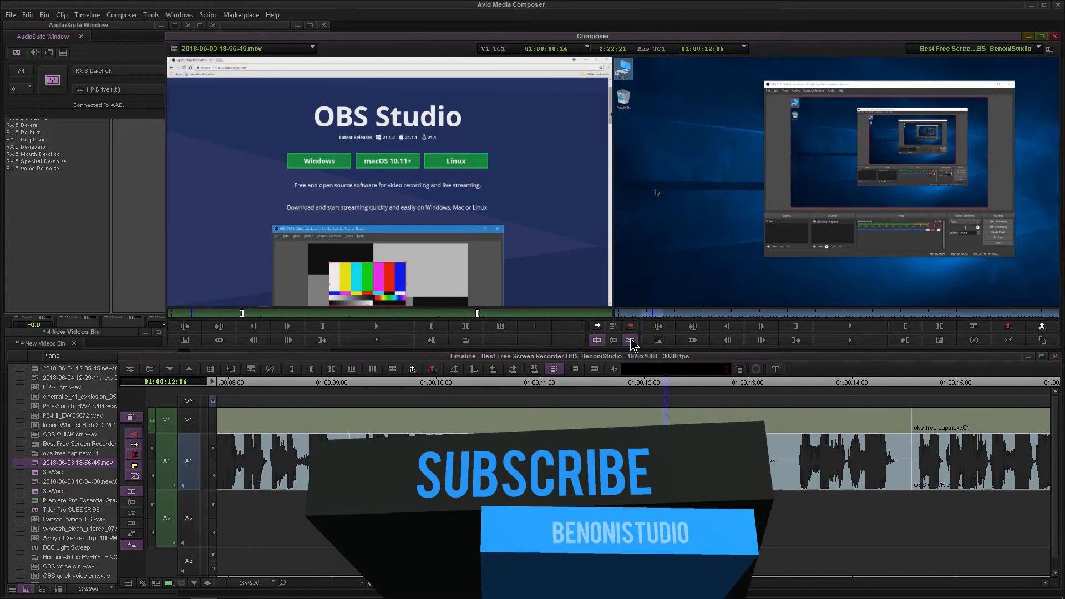
pyautogui.click(629, 340)
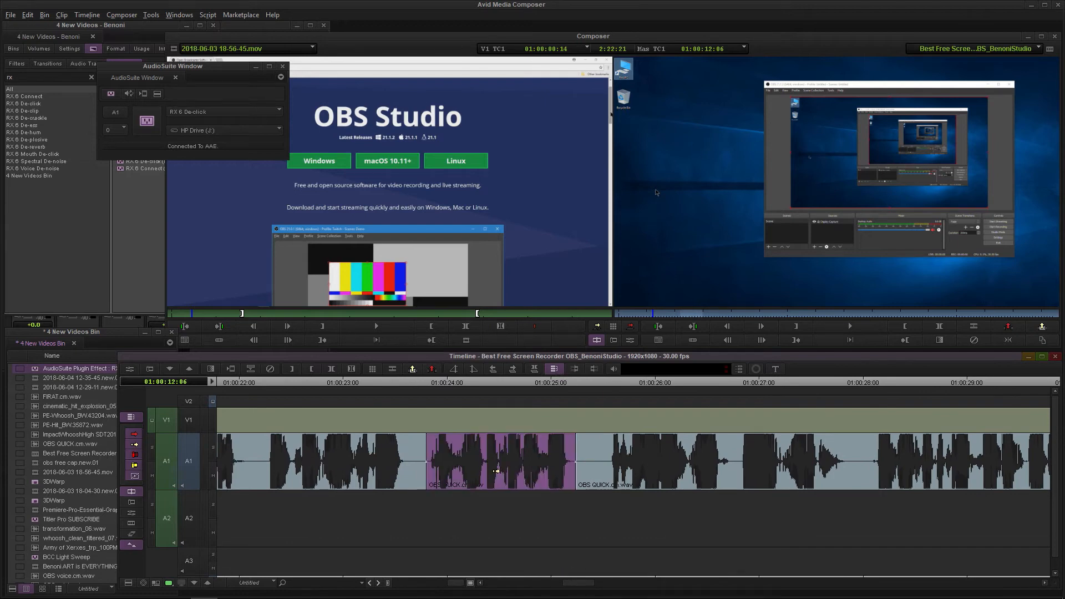
# - Open the RX 6 De-click Audio Suite Effect Dialog for the selected clip
pyautogui.click(459, 382)
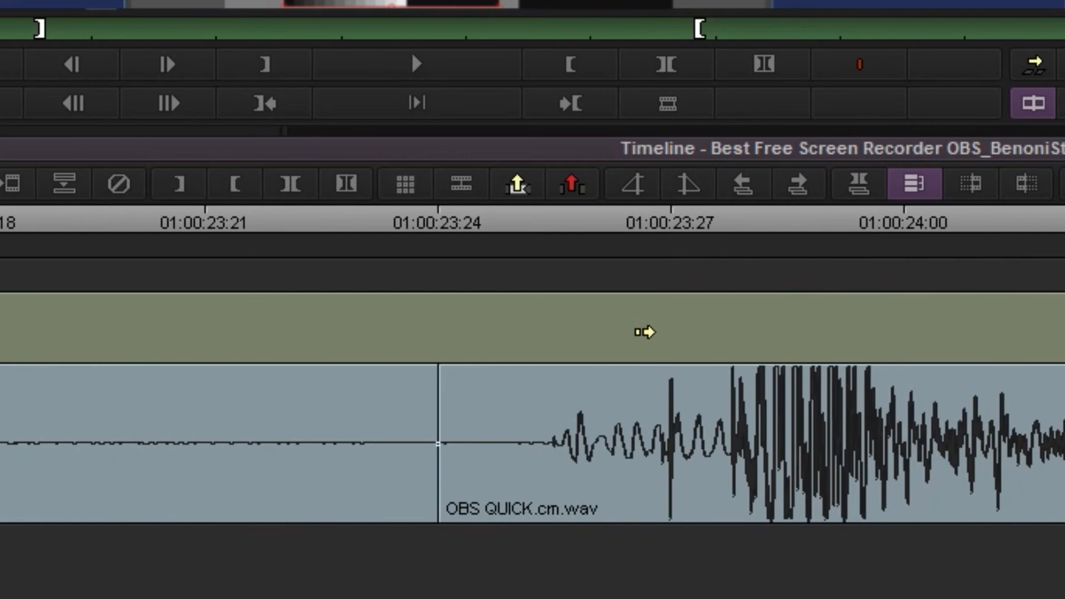
pyautogui.moveTo(806, 225)
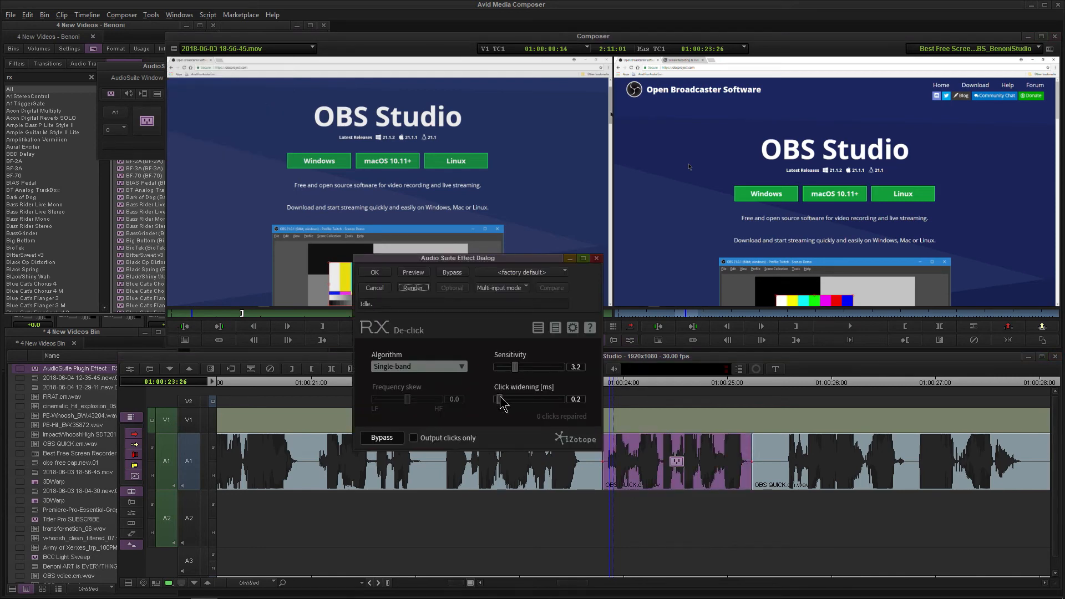
# - Render De-click with sensitivity 3.4 and click widening 0.5, then move the dialog aside
pyautogui.moveTo(496, 398); pyautogui.dragTo(506, 399)
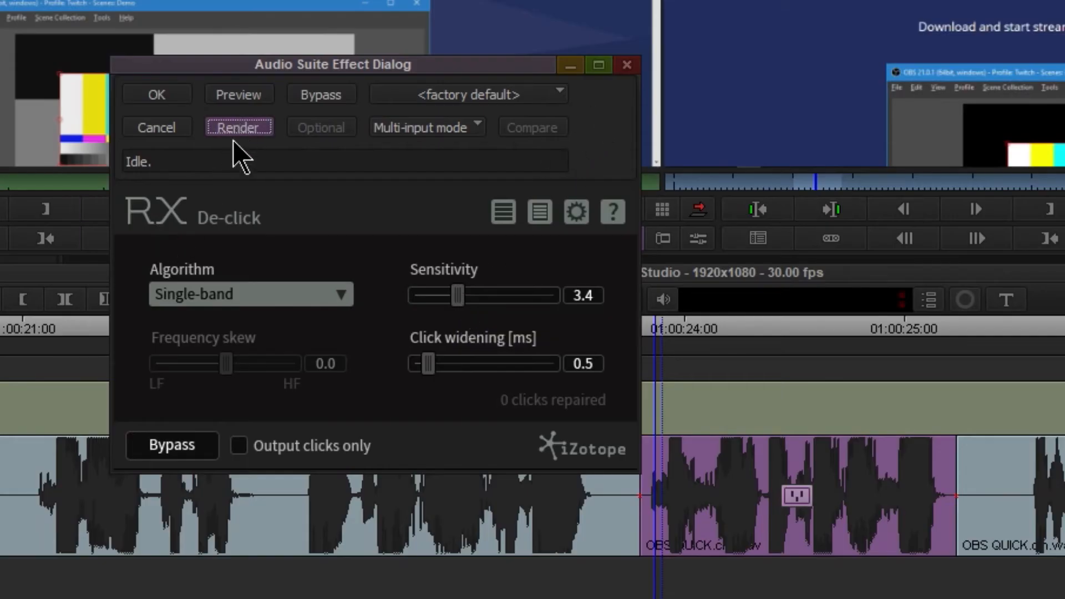
pyautogui.click(239, 127)
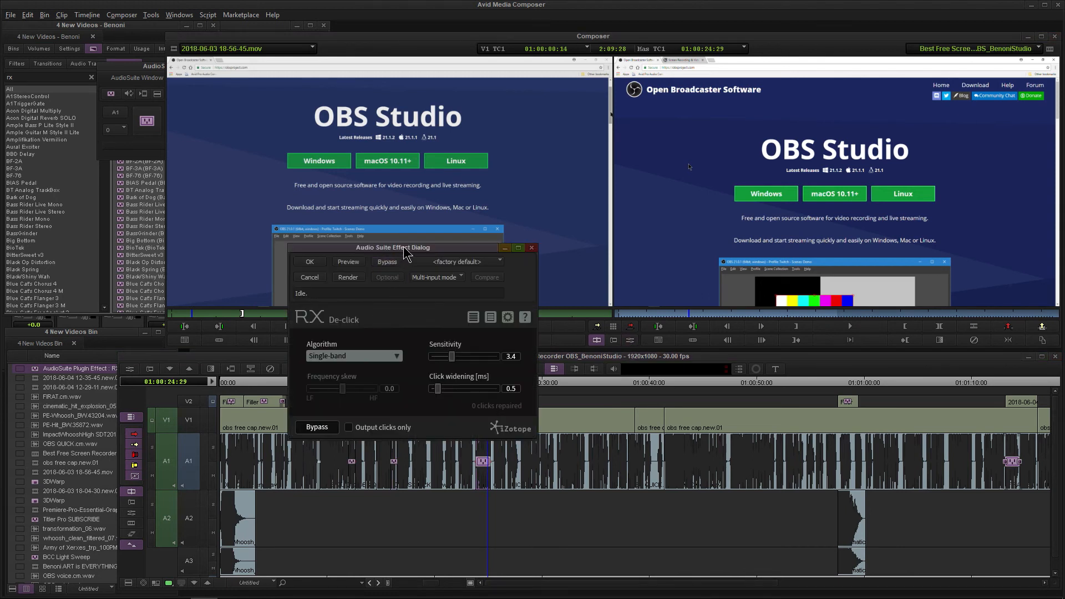
pyautogui.moveTo(392, 246); pyautogui.dragTo(367, 233)
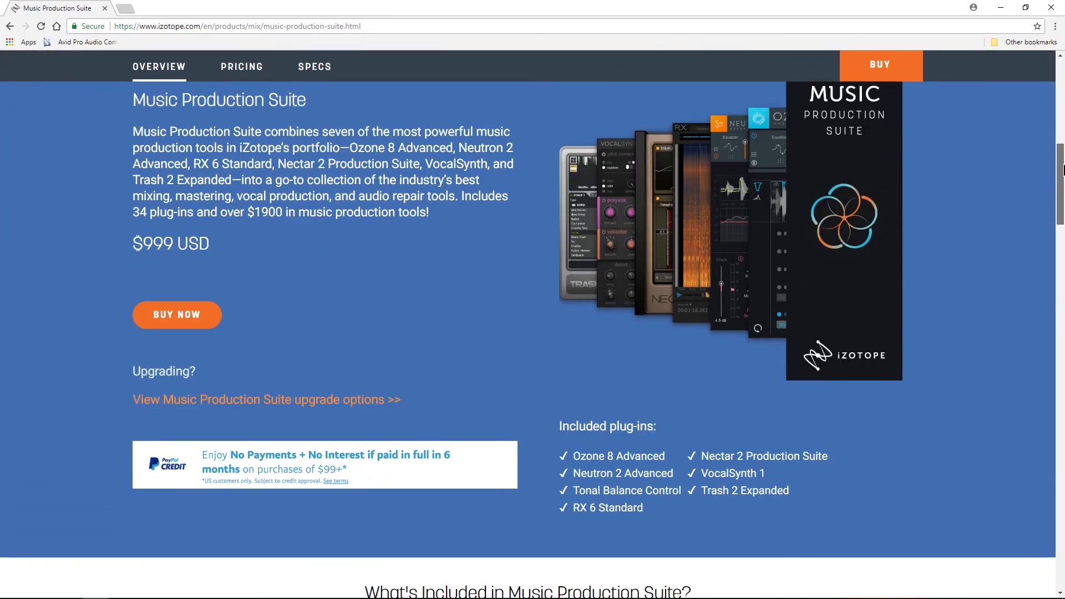
# - Scroll the Music Production Suite page to the RX 6 Standard and VocalSynth 1 entries
pyautogui.scroll(-3)
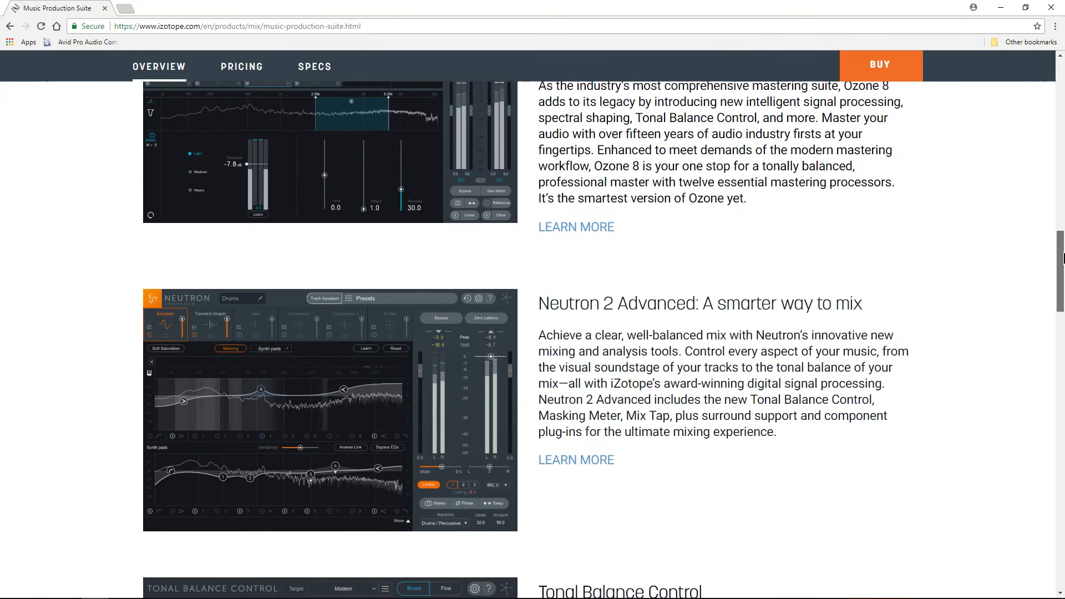
pyautogui.scroll(-3)
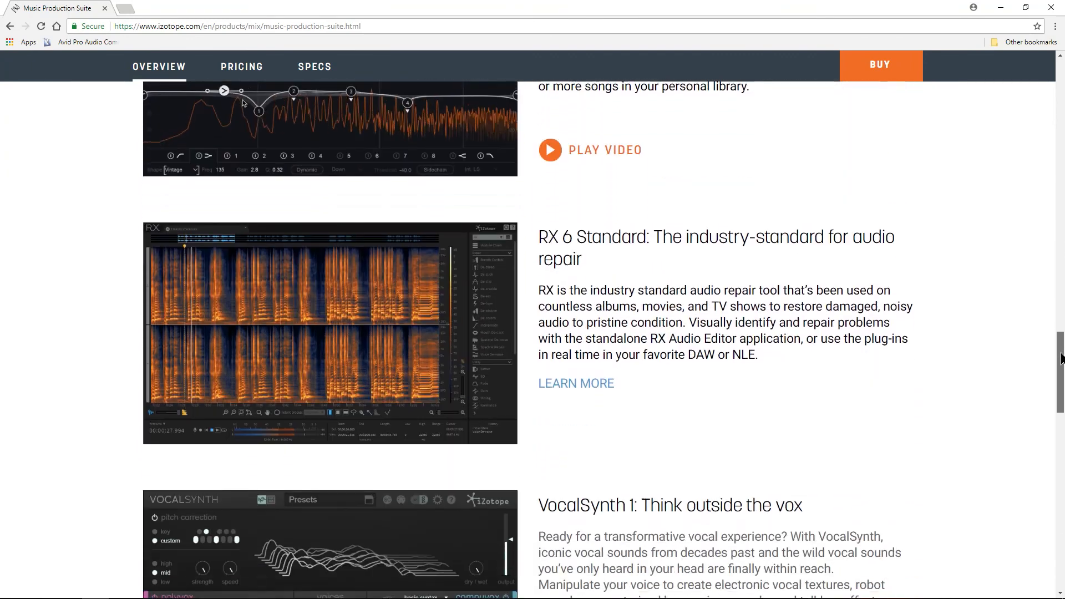
pyautogui.scroll(-3)
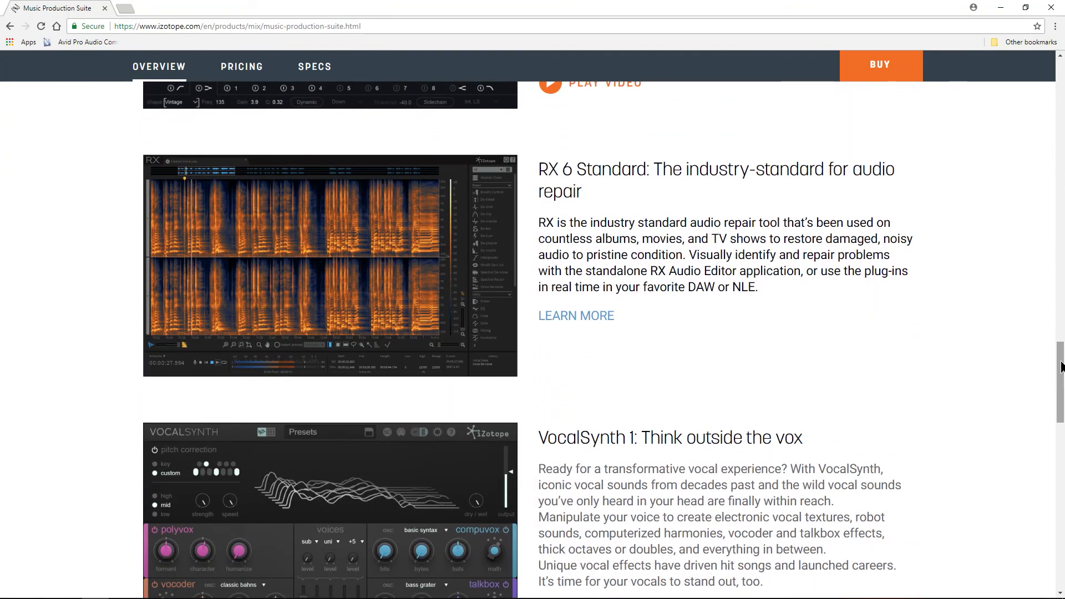